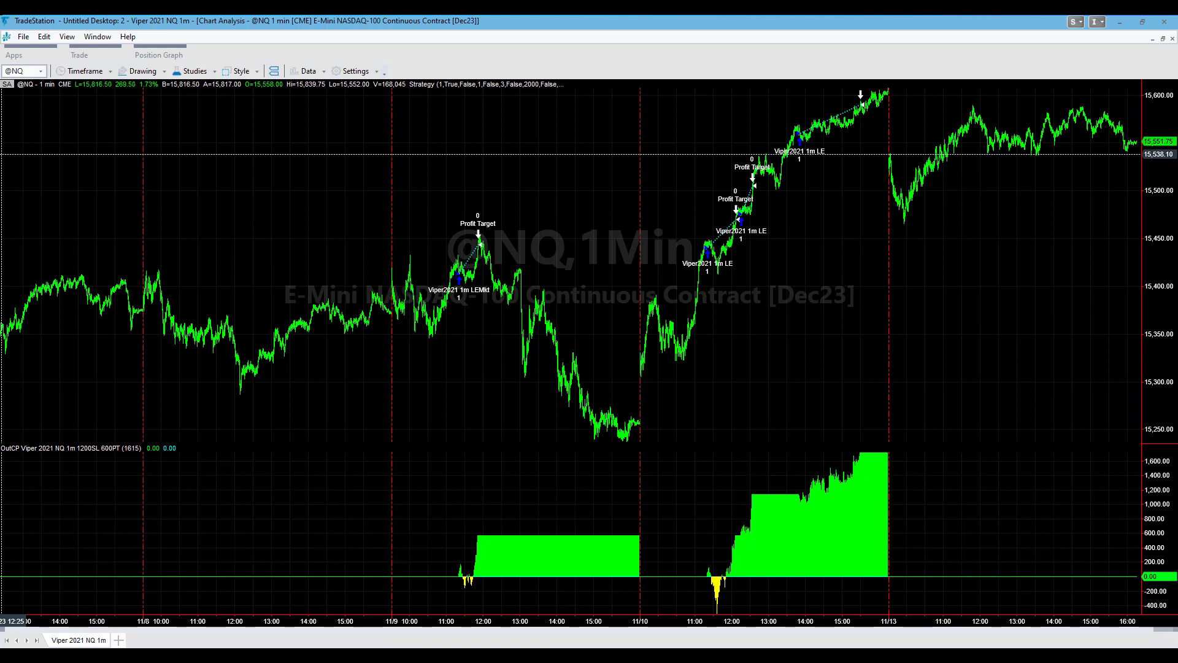
mouse_move(724, 328)
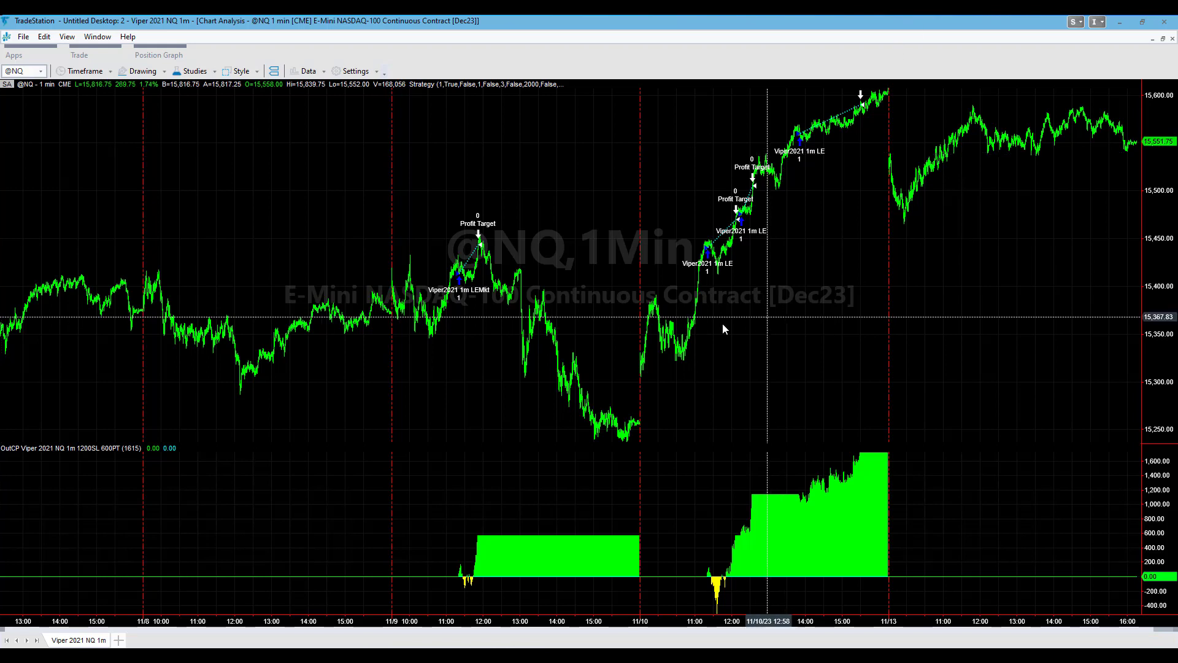
mouse_move(798, 254)
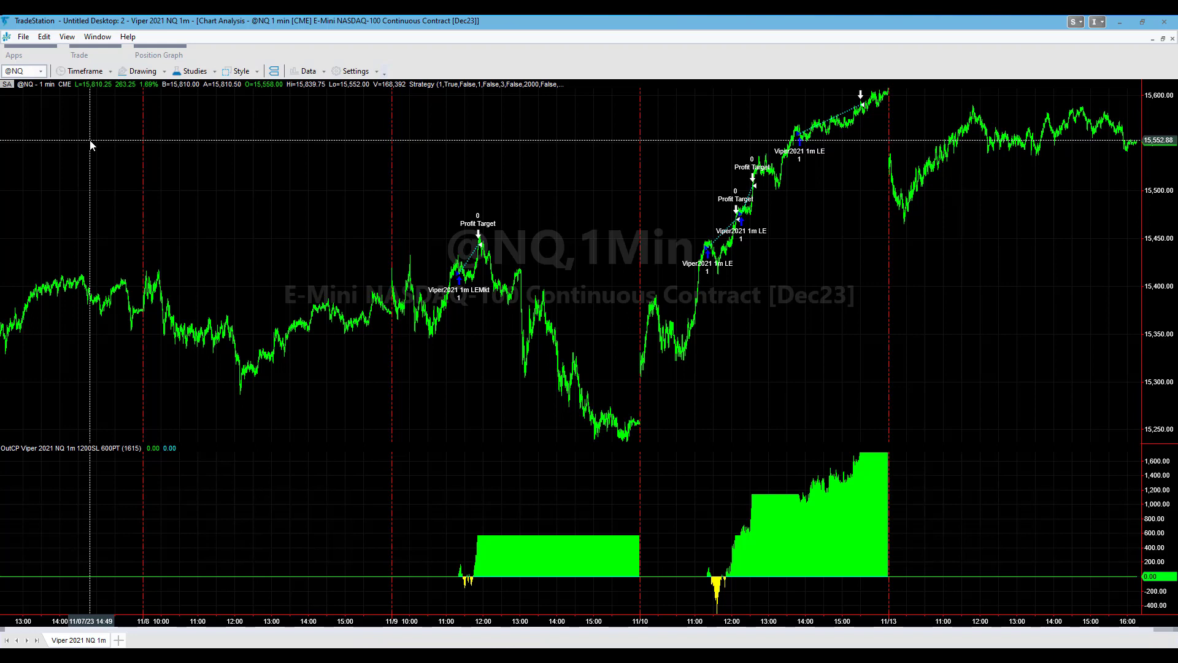
Step: Open the Viper 2021 Strategy Performance Report to view its equity curve
right_click(90, 143)
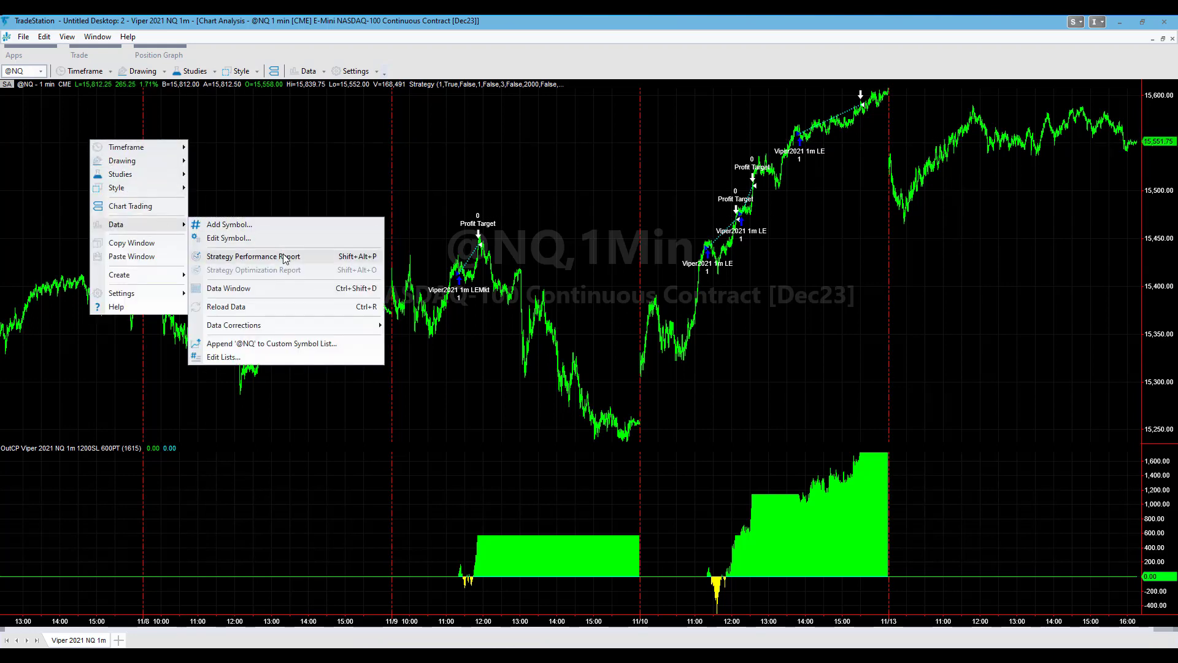
left_click(254, 257)
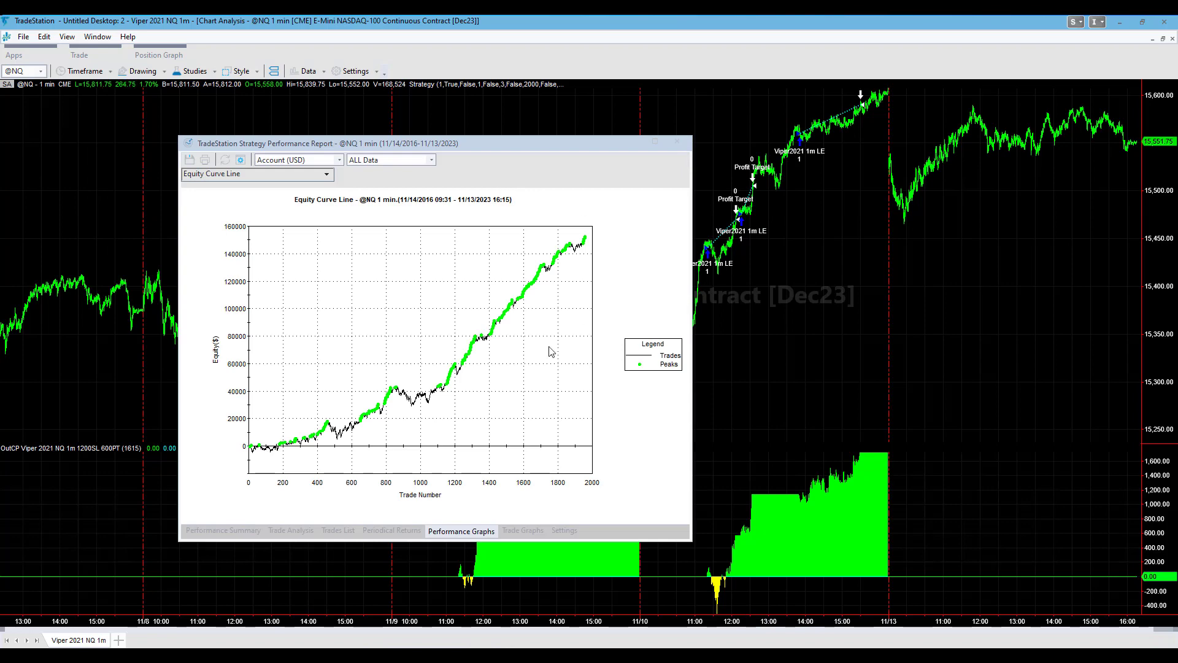
mouse_move(360, 453)
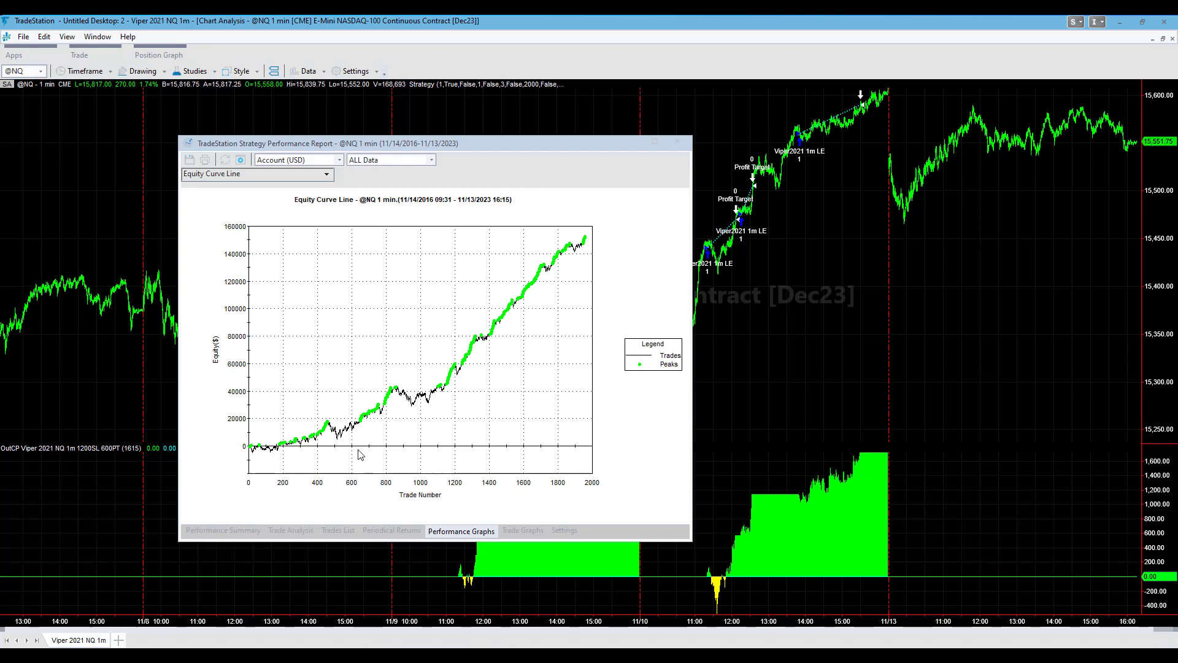
Step: Review the Viper 2021 Performance Summary: $152,750 net profit, 1,953 trades, 68.51% profitable
left_click(222, 530)
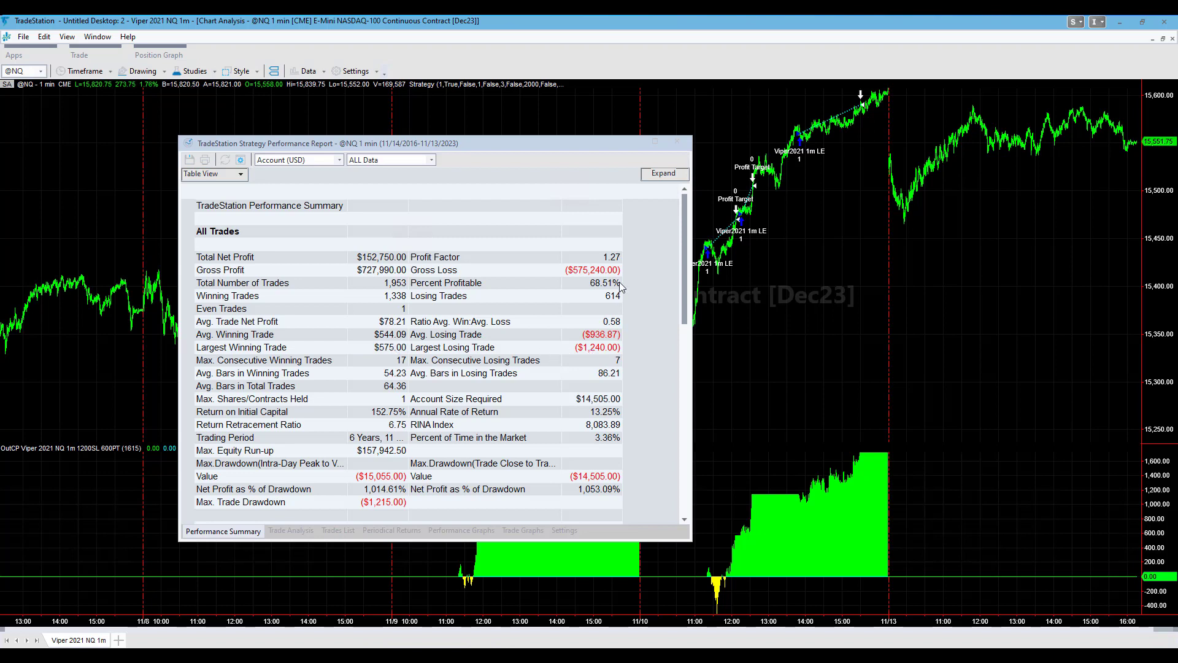
mouse_move(613, 288)
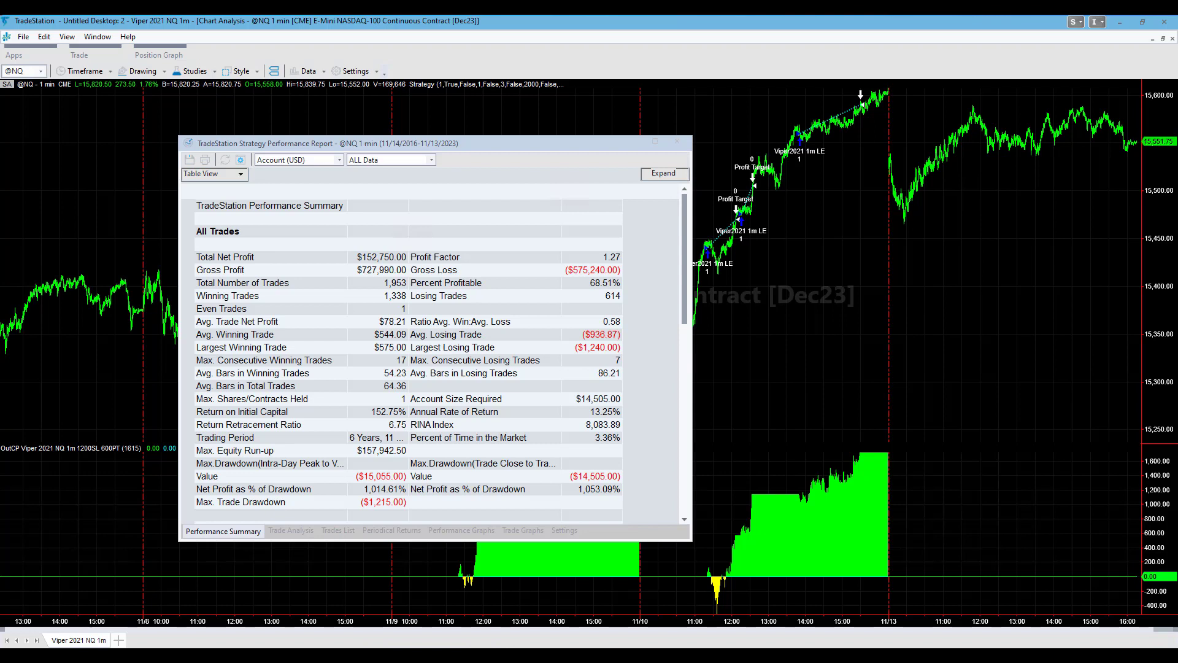
left_click_drag(560, 300, 623, 271)
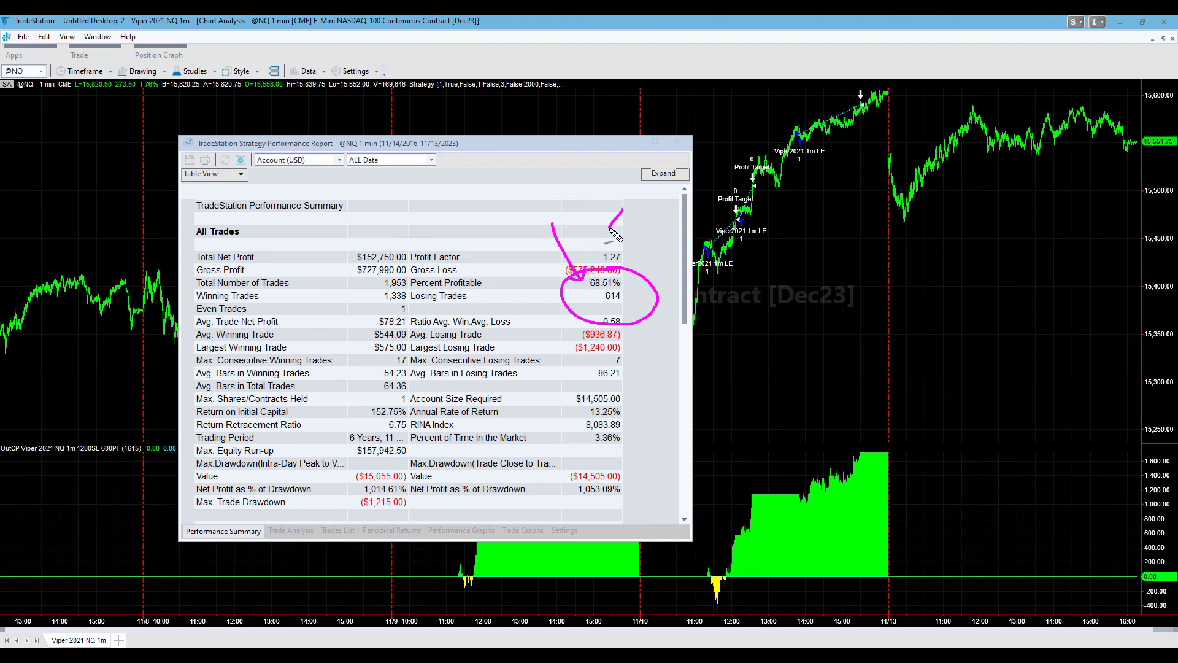
left_click_drag(613, 226, 680, 207)
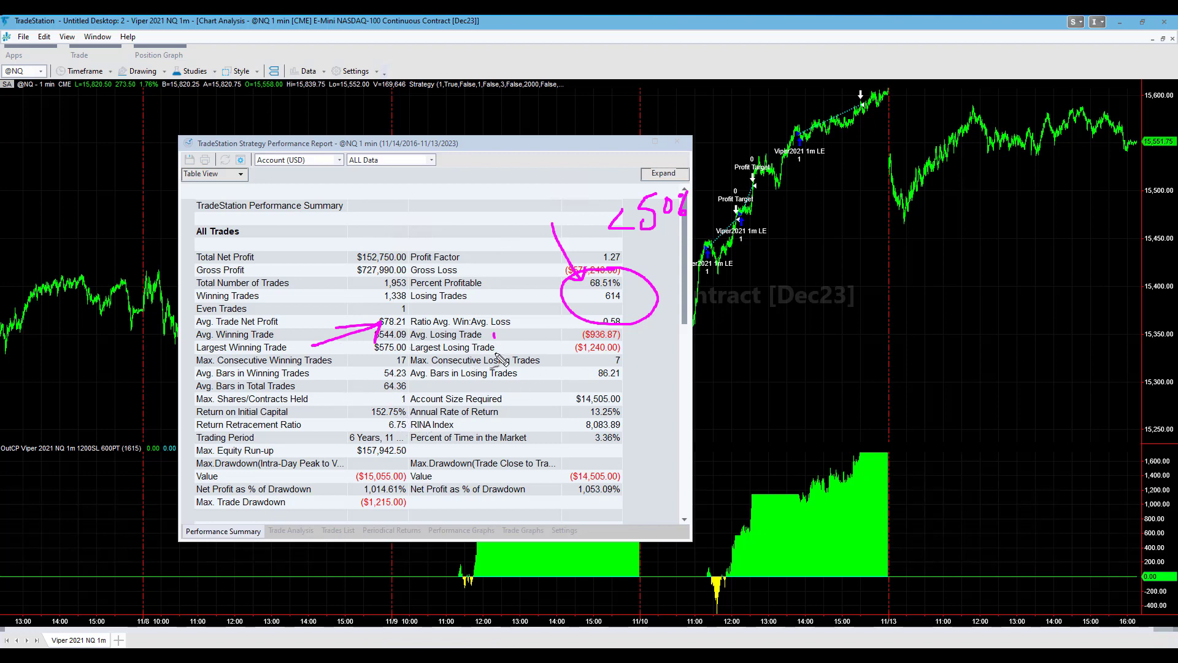
left_click_drag(503, 339, 548, 402)
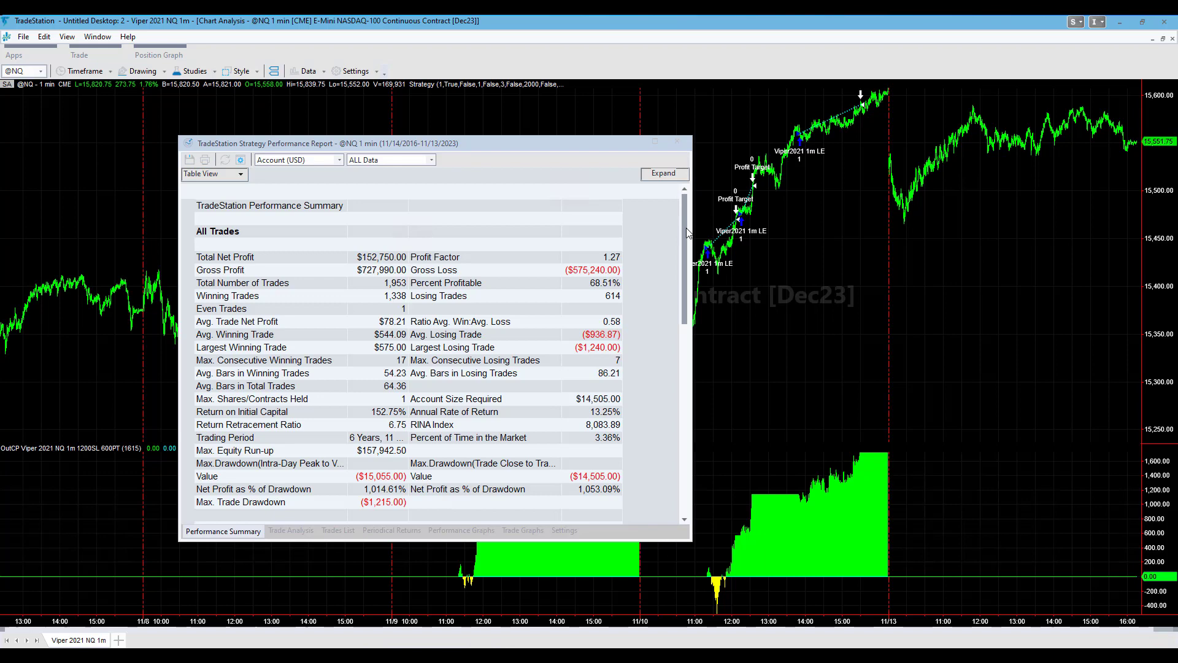
scroll("down", 3)
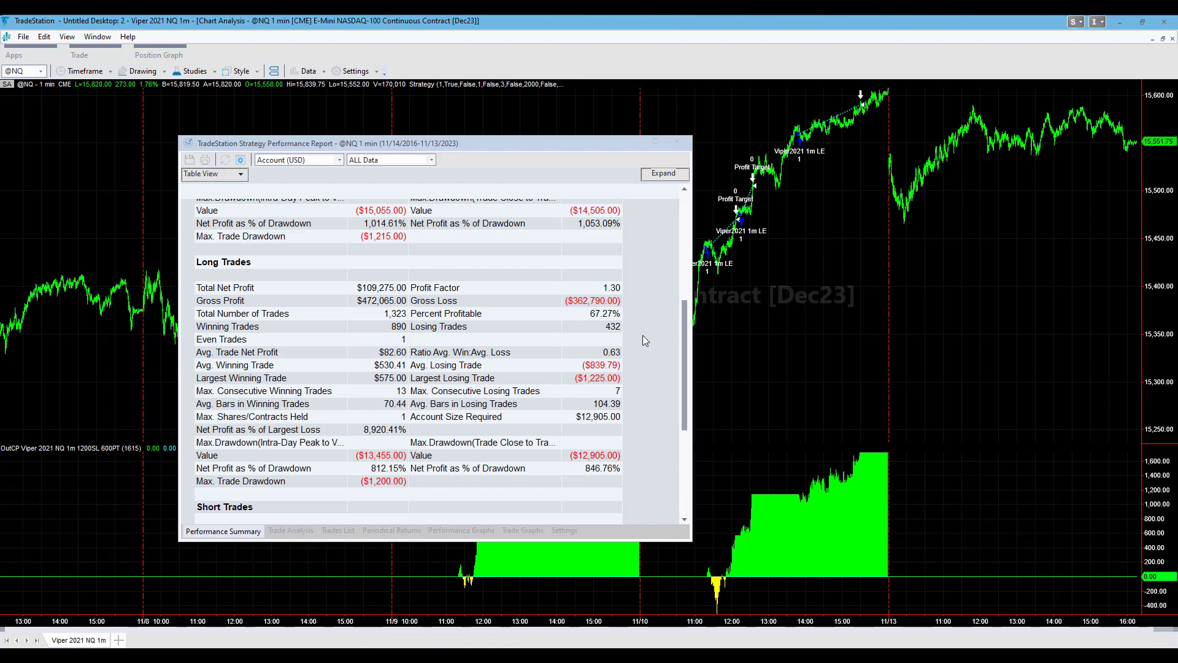
scroll("down", 3)
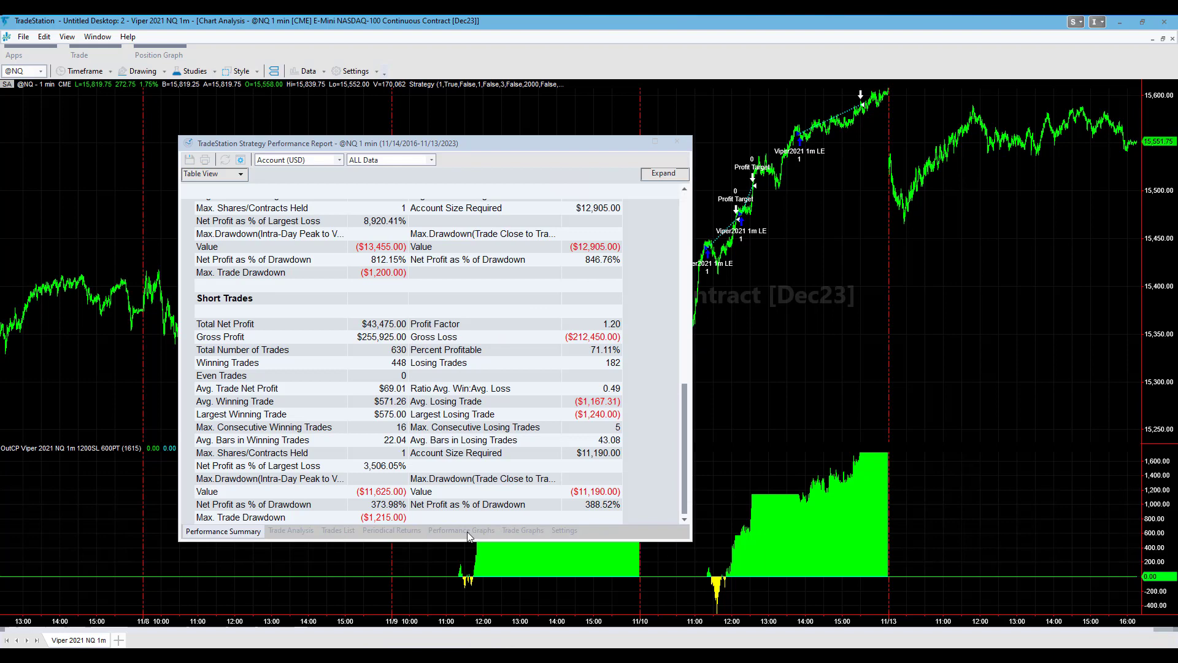
left_click(461, 531)
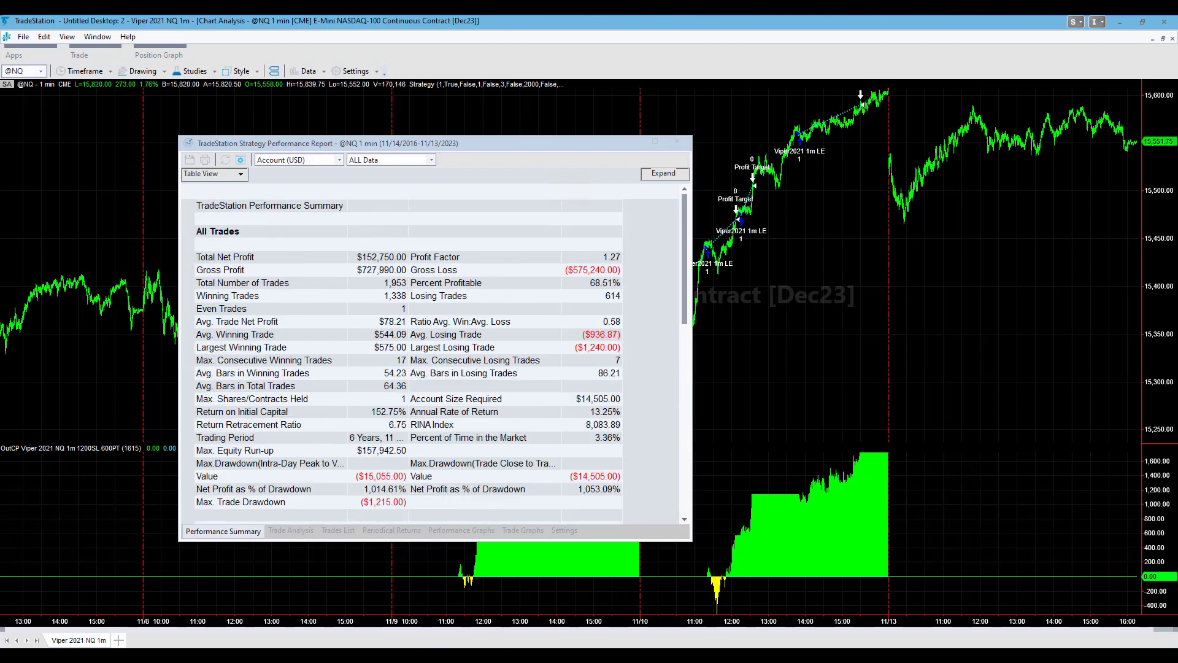
Step: Switch to the VT NQ chart and view its summary: $160,105 net profit, 733 trades
left_click(461, 534)
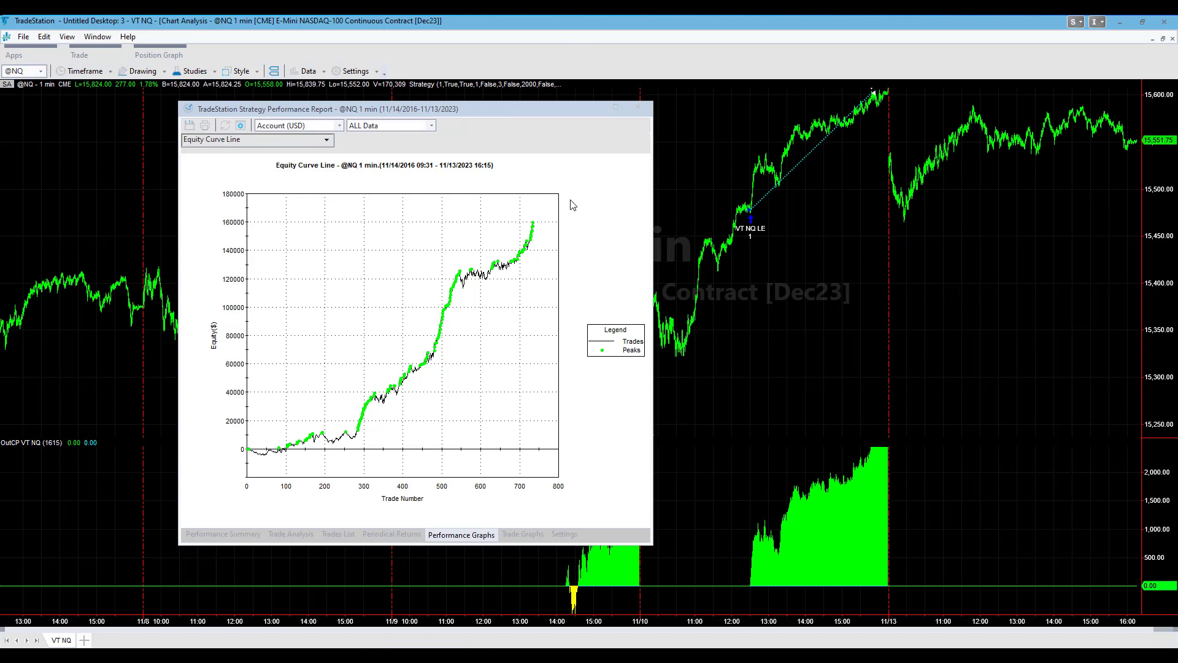
mouse_move(505, 110)
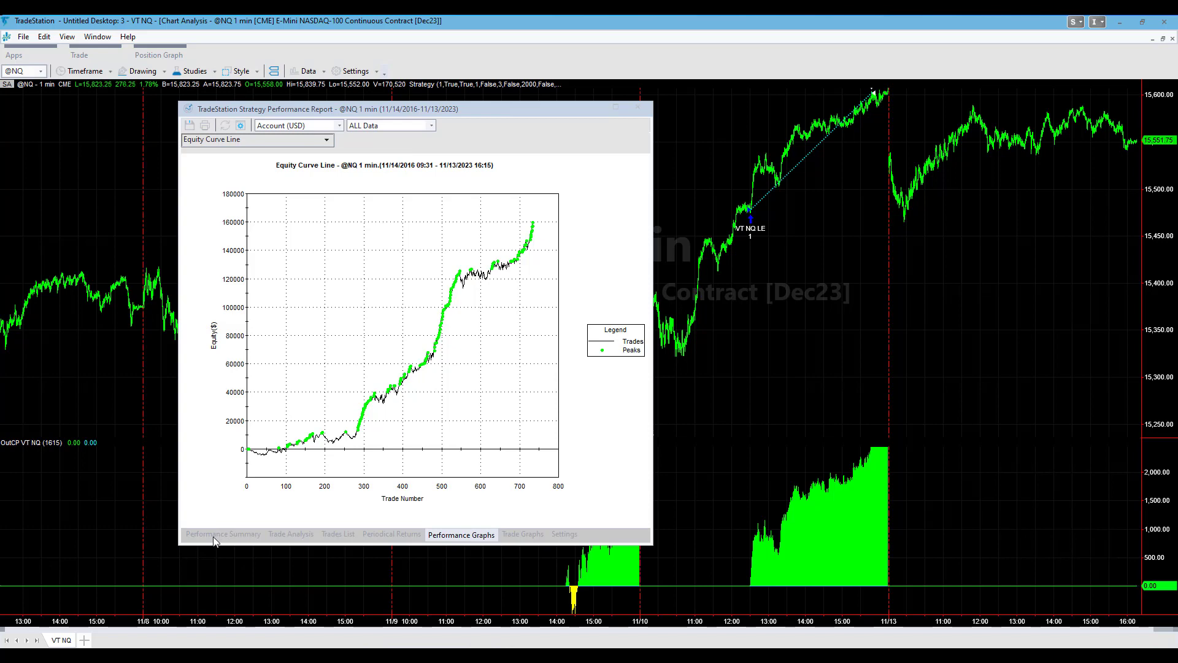
left_click(224, 533)
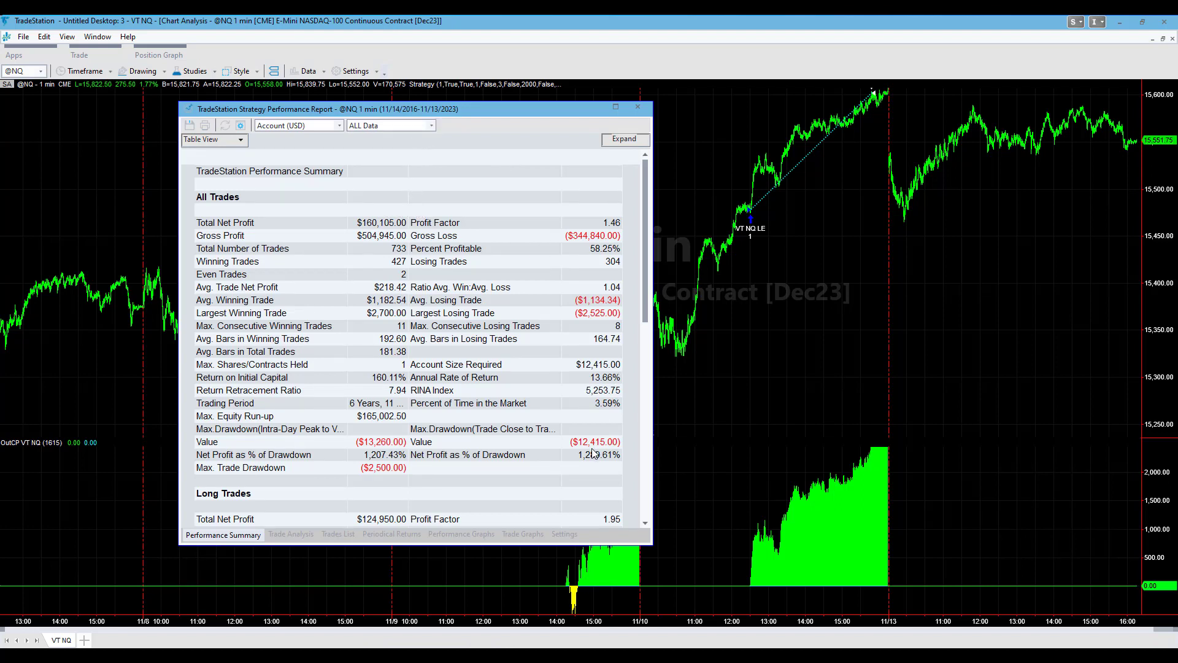
mouse_move(383, 296)
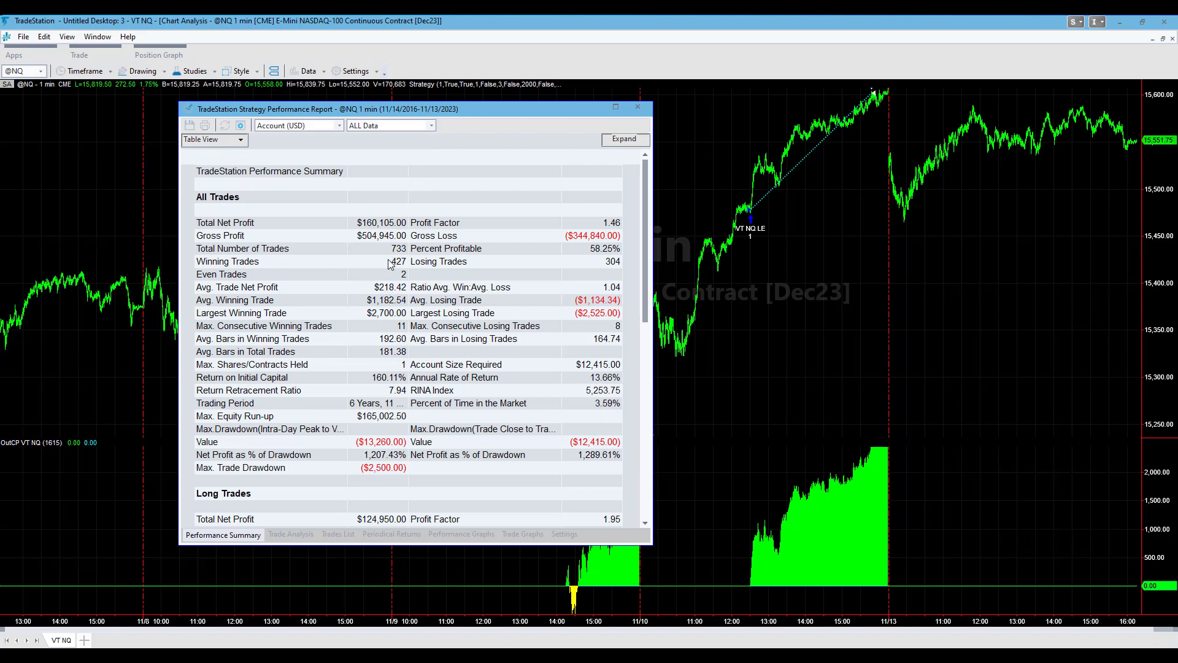
mouse_move(397, 252)
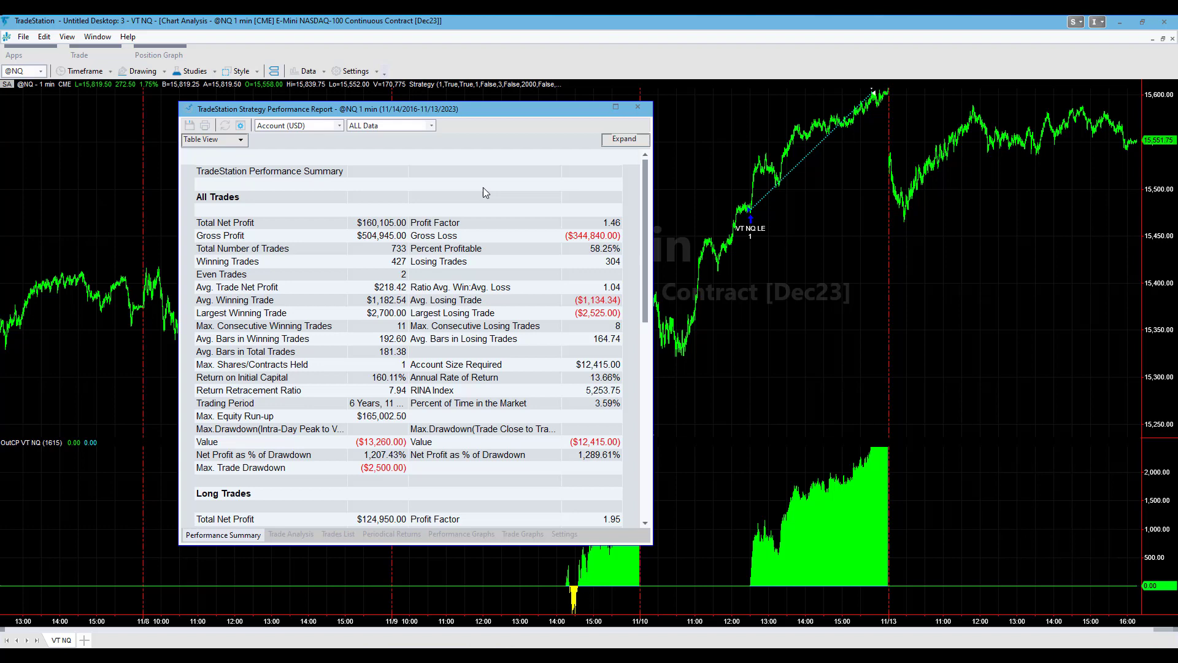
Step: Scroll the VT NQ summary to review long trades: $124,950 net, 390 trades, 63.85% profitable
scroll("down", 3)
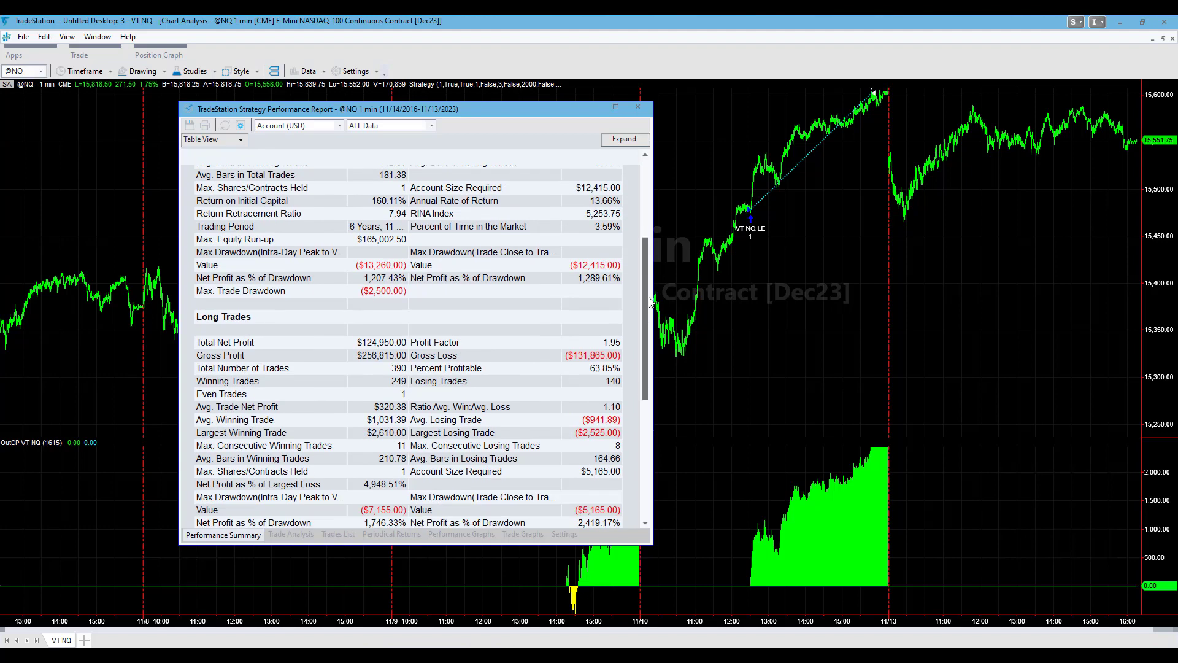
scroll("down", 3)
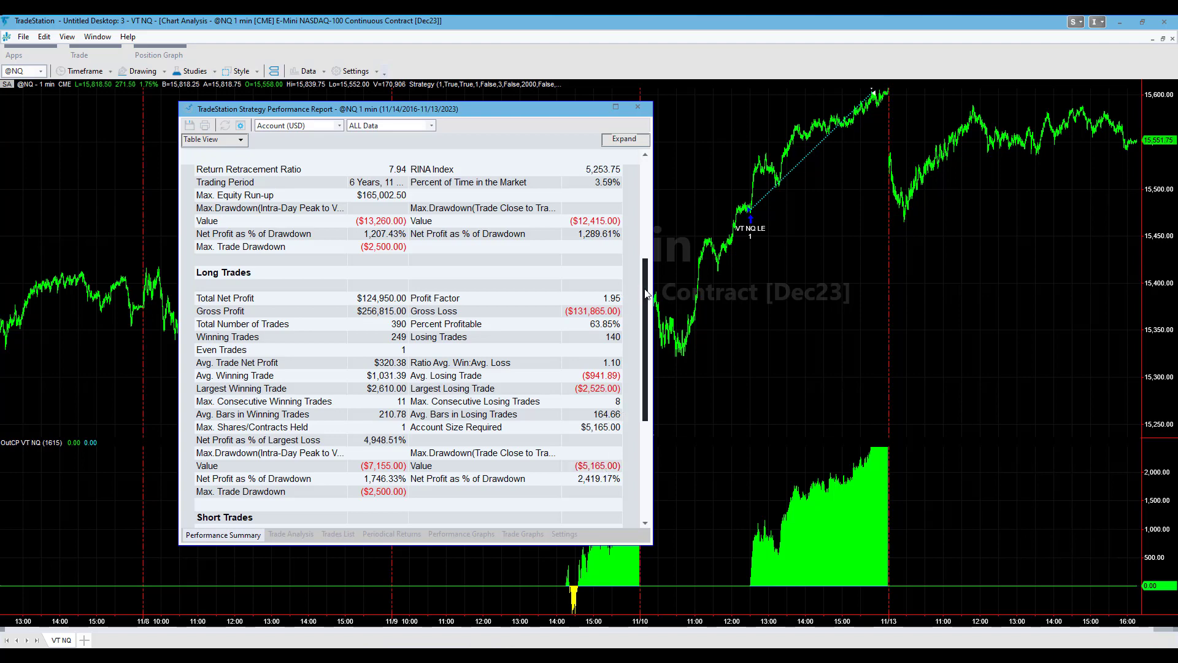
scroll("down", 3)
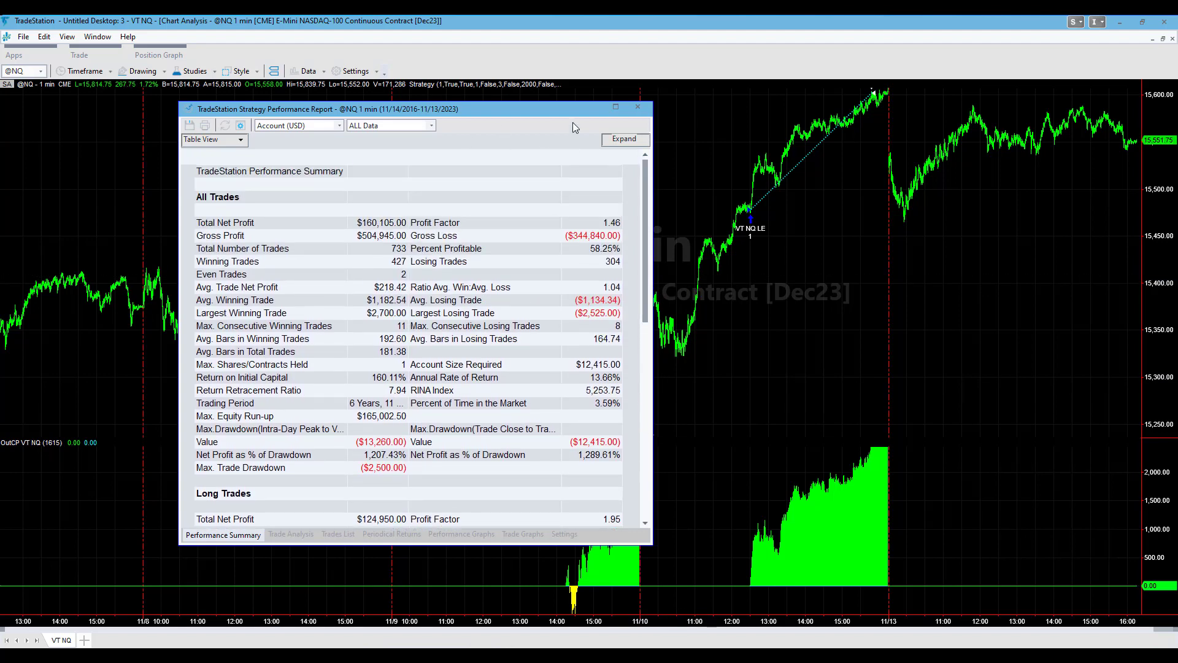
mouse_move(468, 541)
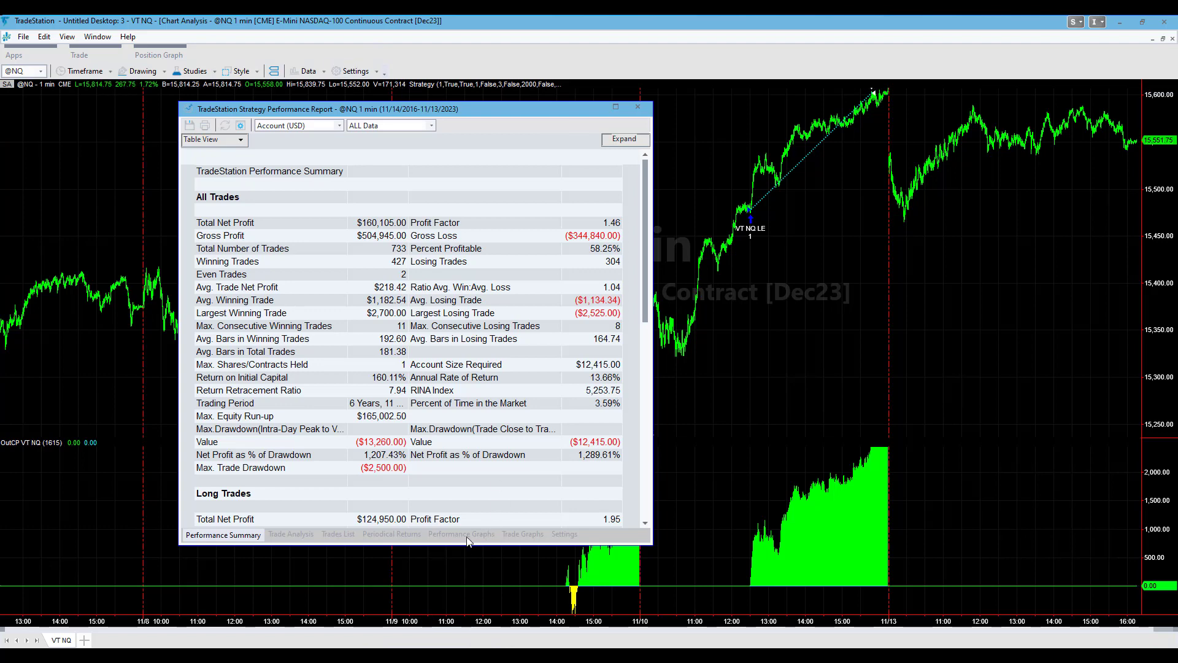
Step: Show the VT NQ equity curve climbing to about $160,000 over roughly 730 trades
left_click(461, 533)
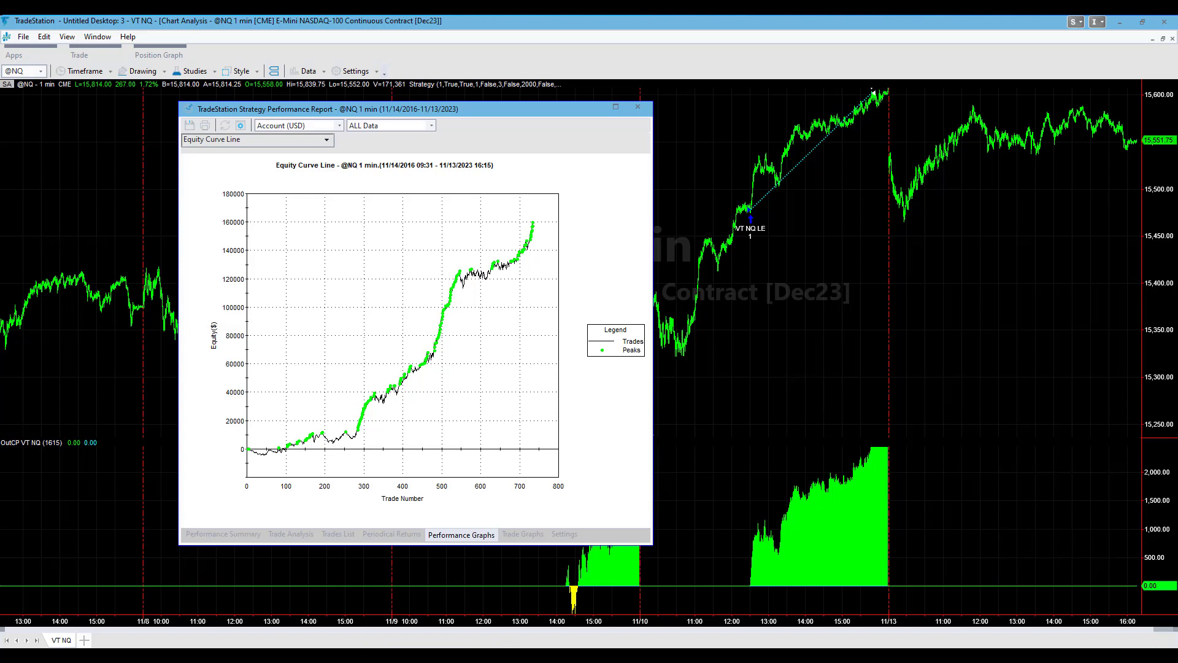
mouse_move(699, 139)
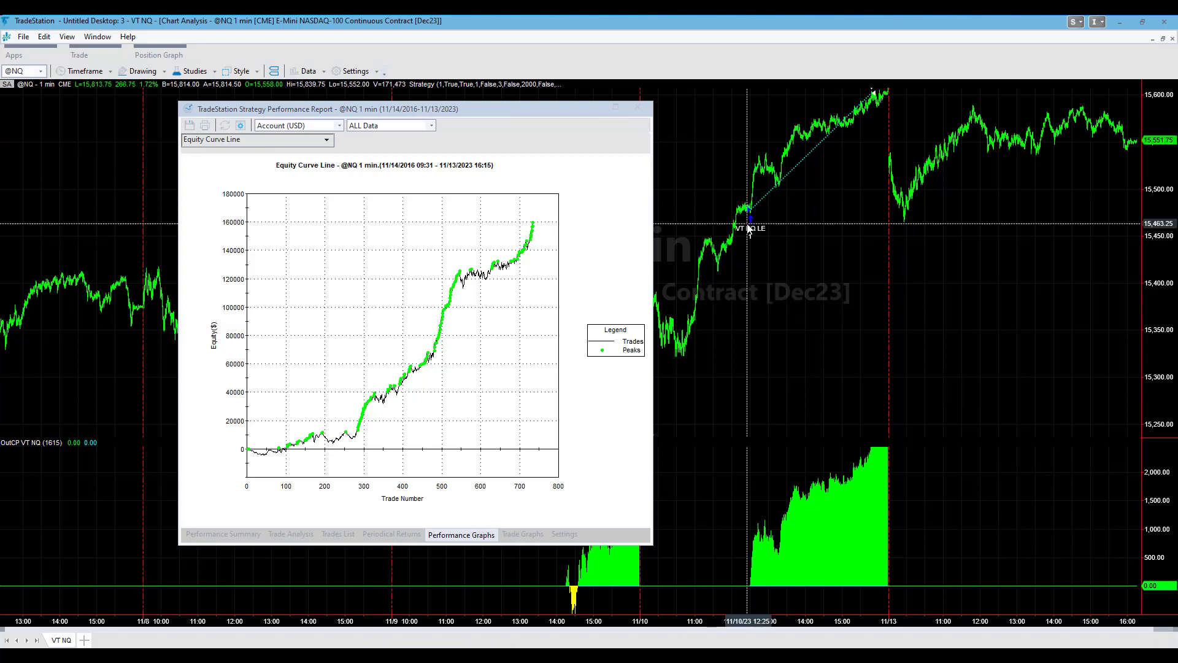
Step: Review the chart's Data1–Data4 series in Edit Symbol, then return to the performance summary
right_click(748, 226)
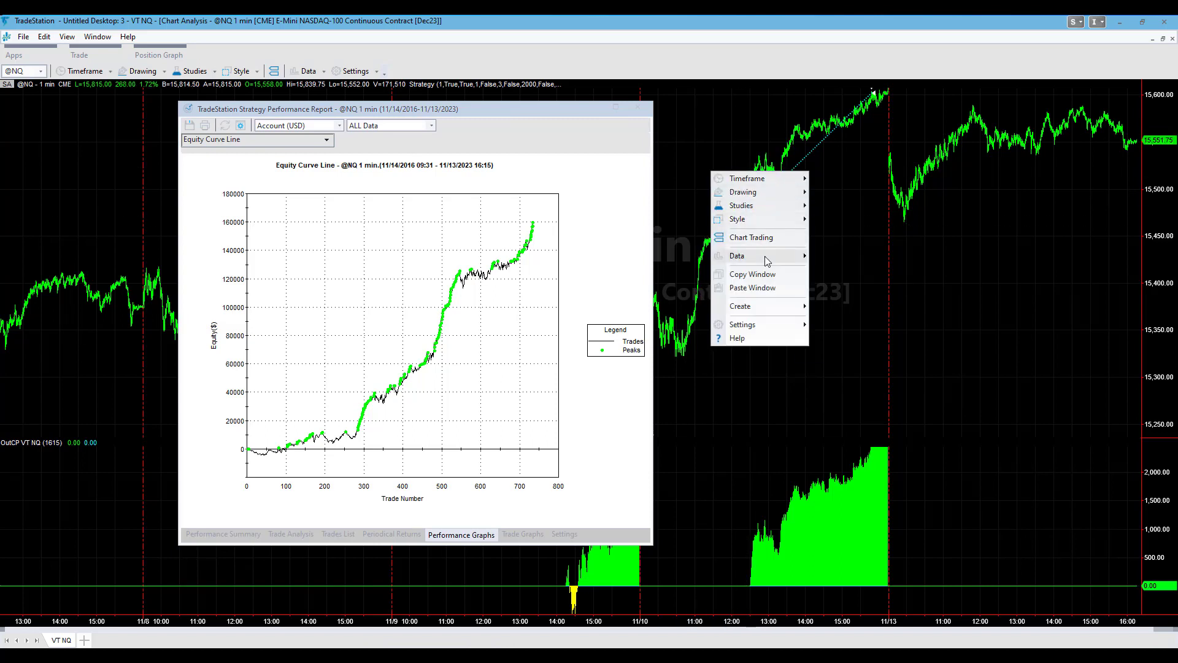
left_click(737, 255)
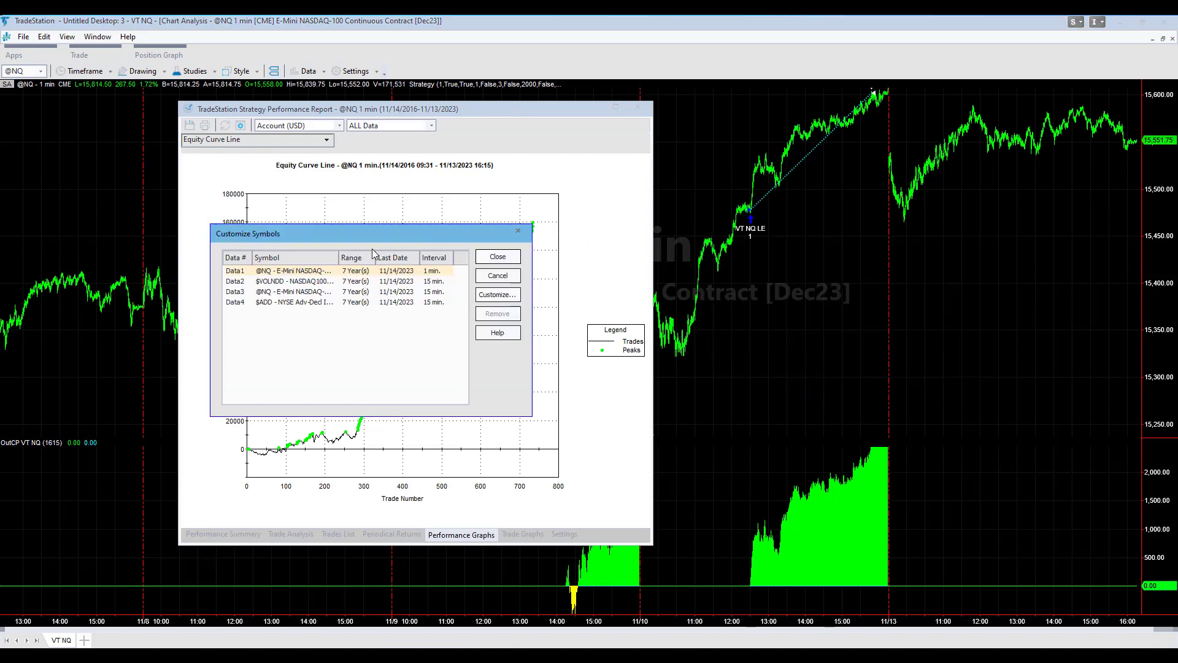
left_click(294, 280)
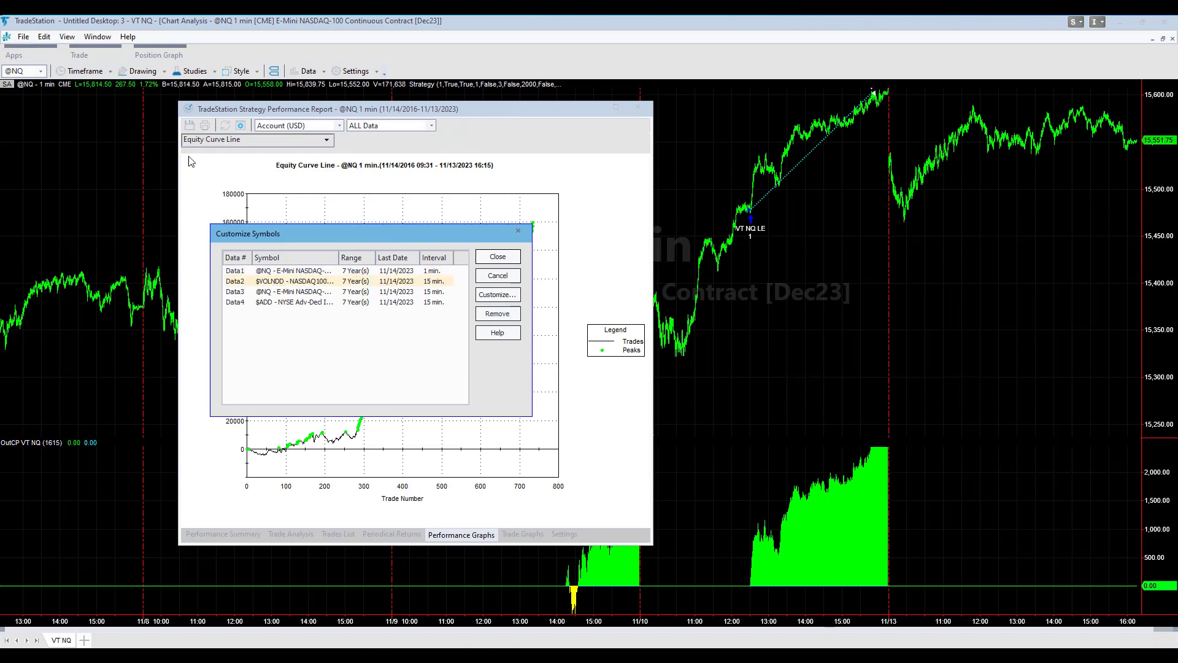
mouse_move(263, 162)
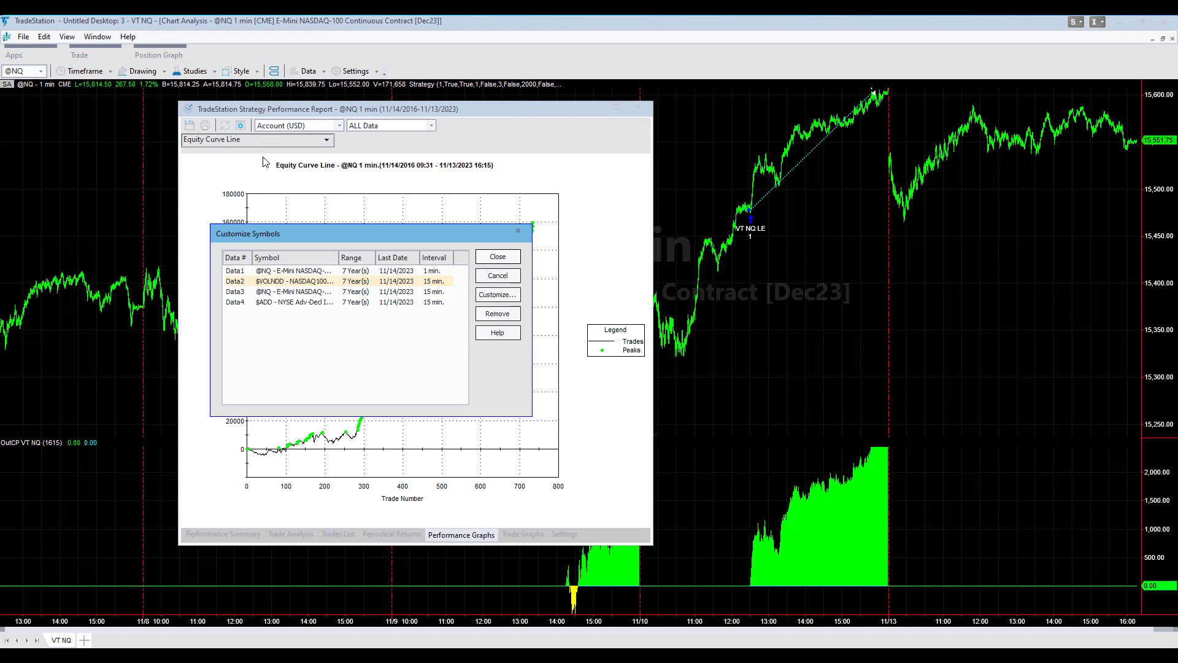
left_click(293, 302)
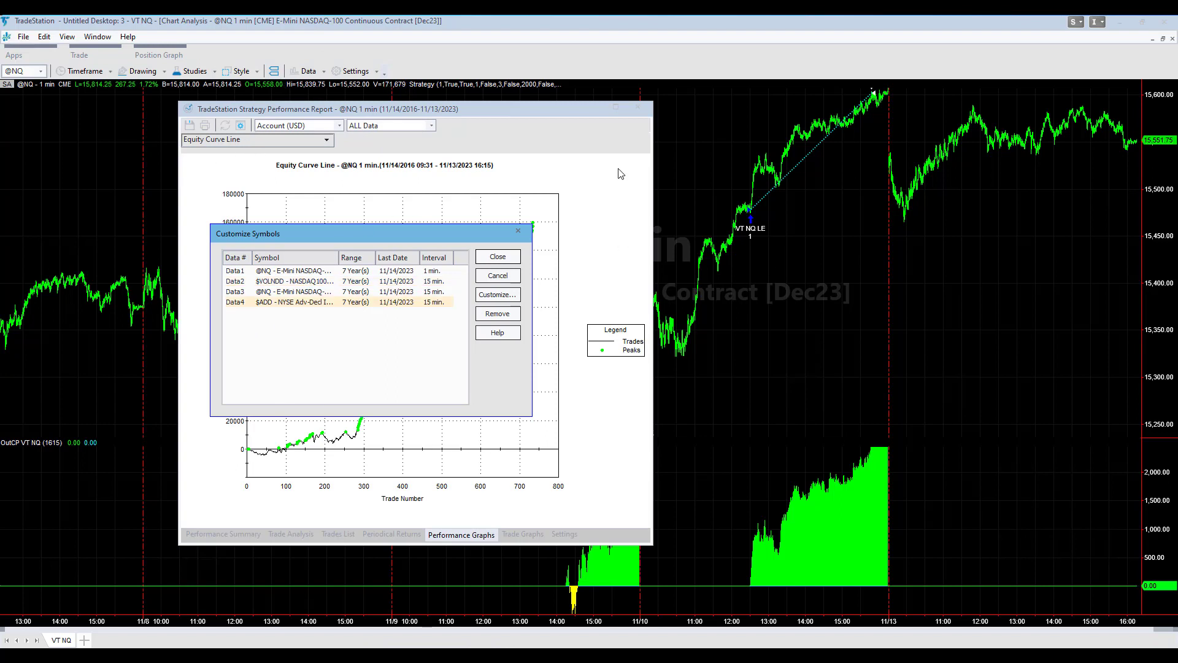
left_click(496, 256)
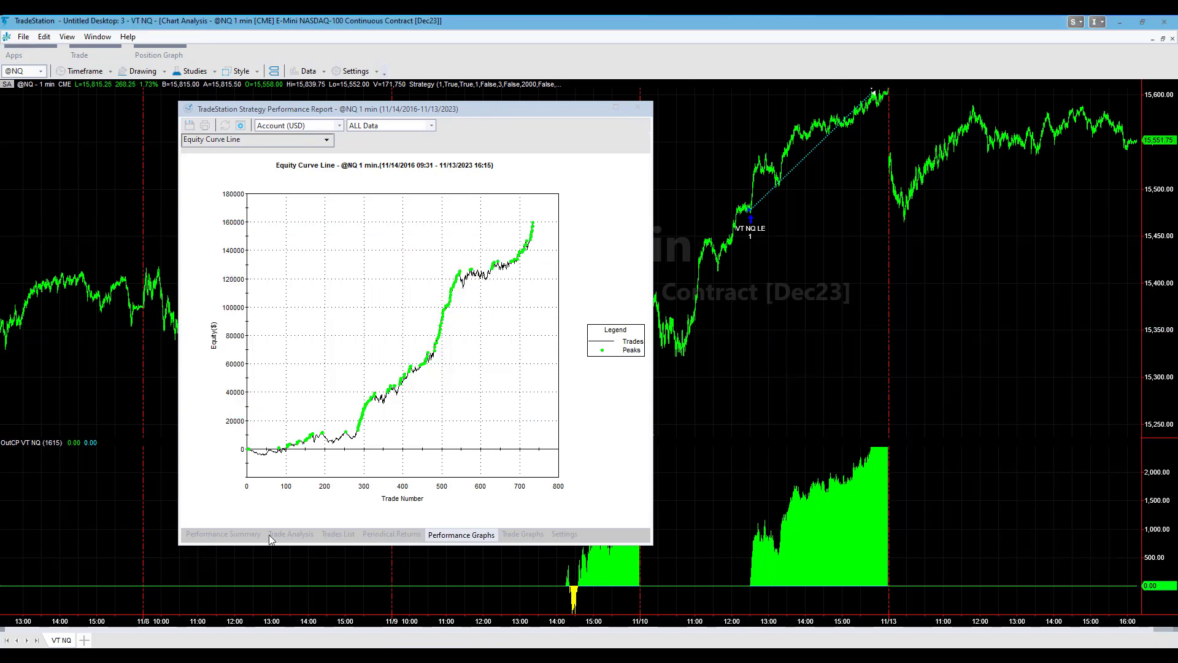
left_click(222, 534)
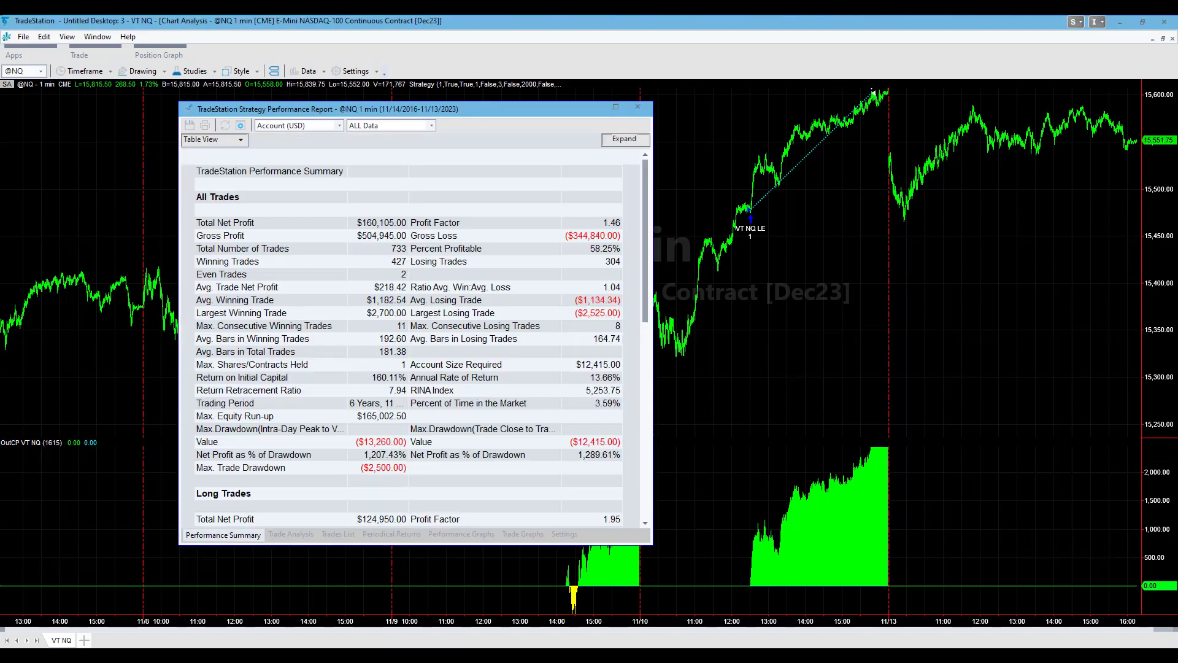